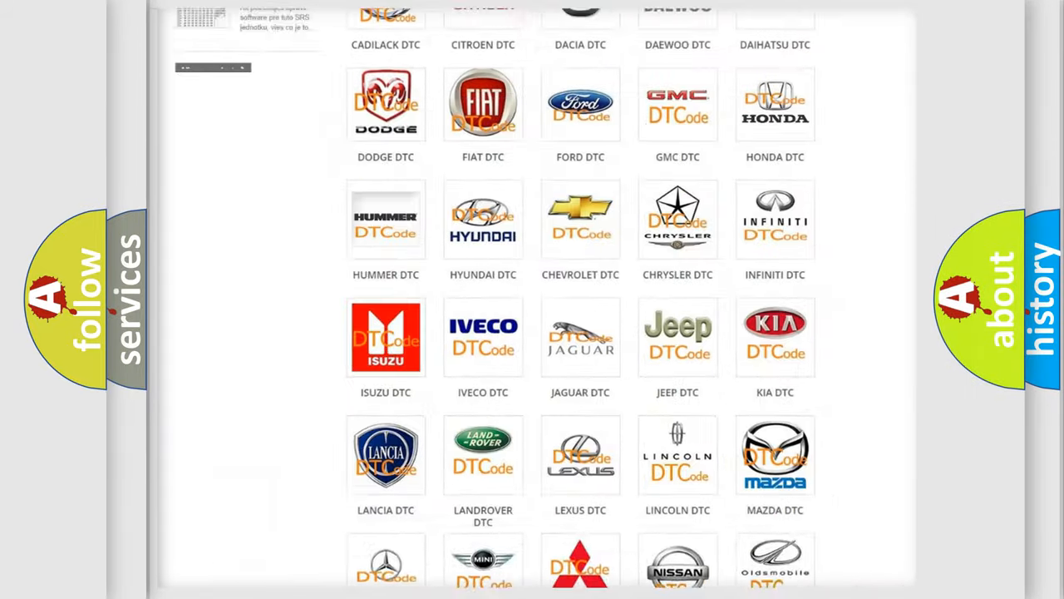
- Open the Jeep DTC tile and browse its airbag code subcategories, returning to the top
{"action": "scroll", "scroll_direction": "up", "scroll_amount": 3}
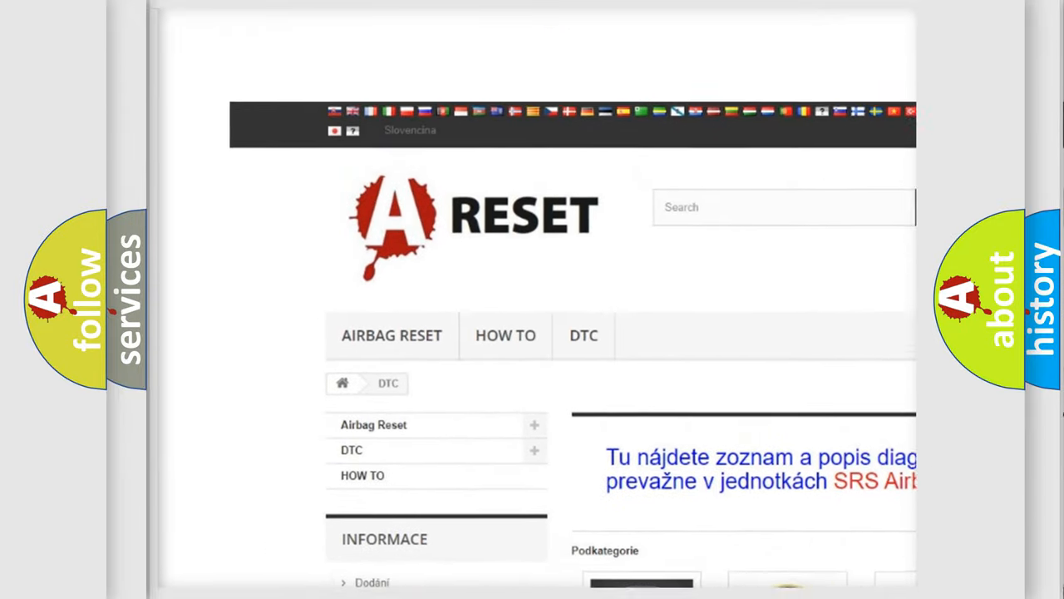
{"action": "scroll", "scroll_direction": "up", "scroll_amount": 3}
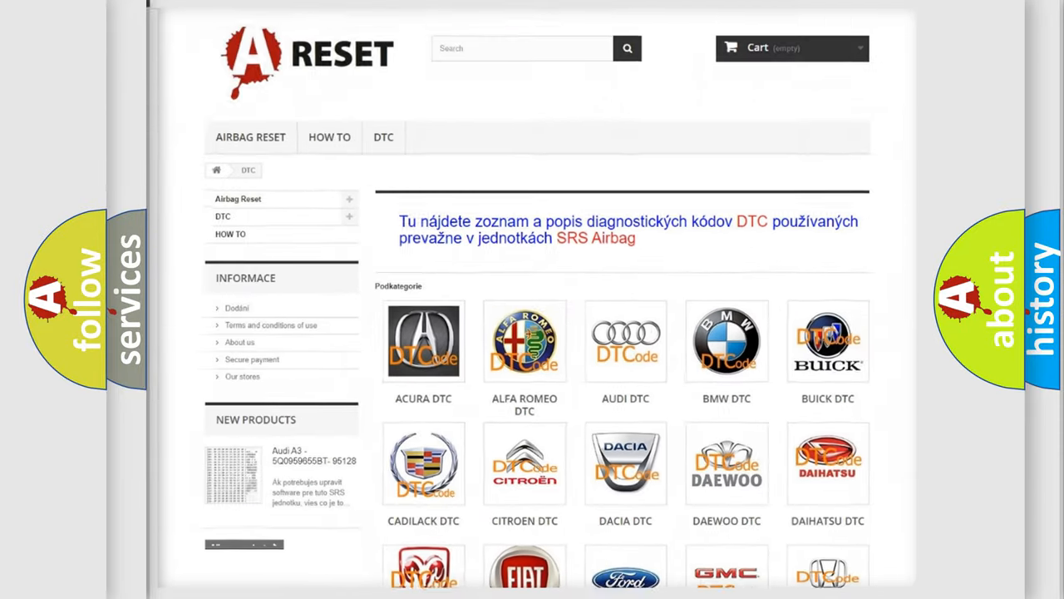
{"action": "scroll", "scroll_direction": "down", "scroll_amount": 3}
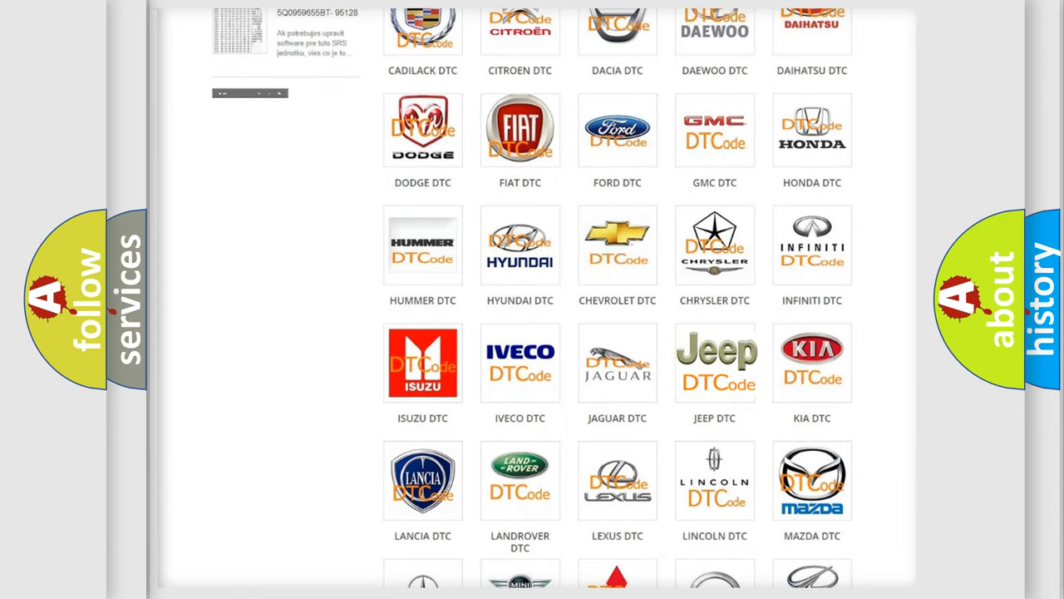
{"action": "left_click", "coordinate": [714, 362]}
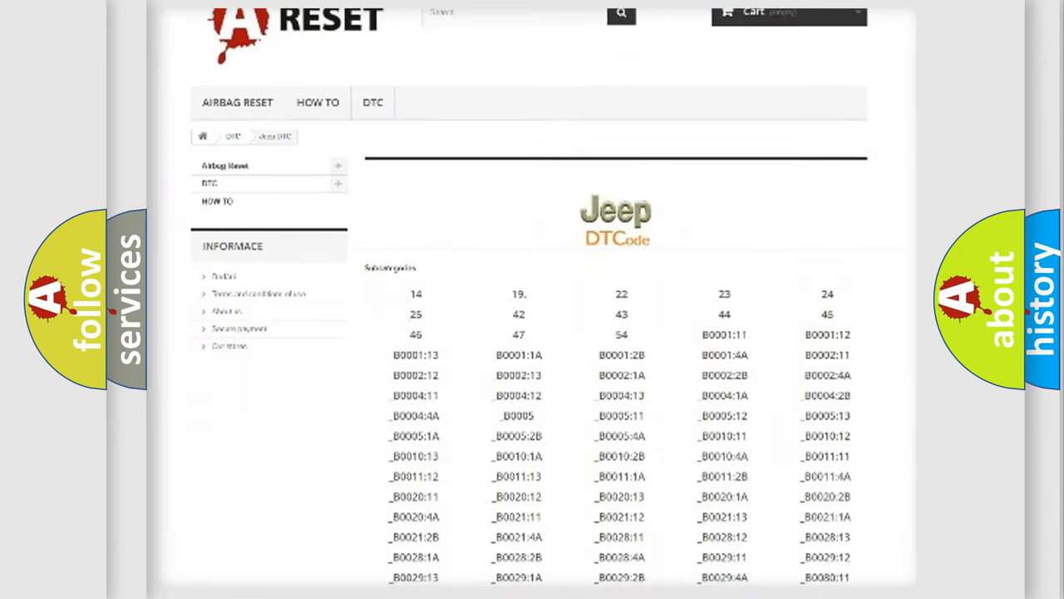
{"action": "scroll", "scroll_direction": "down", "scroll_amount": 3}
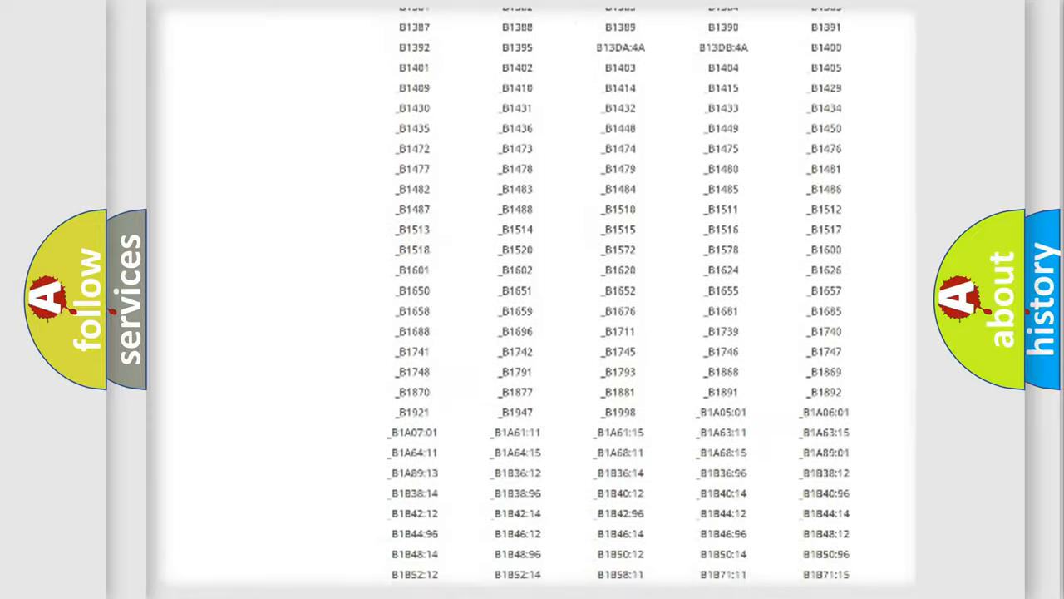
{"action": "scroll", "scroll_direction": "up", "scroll_amount": 3}
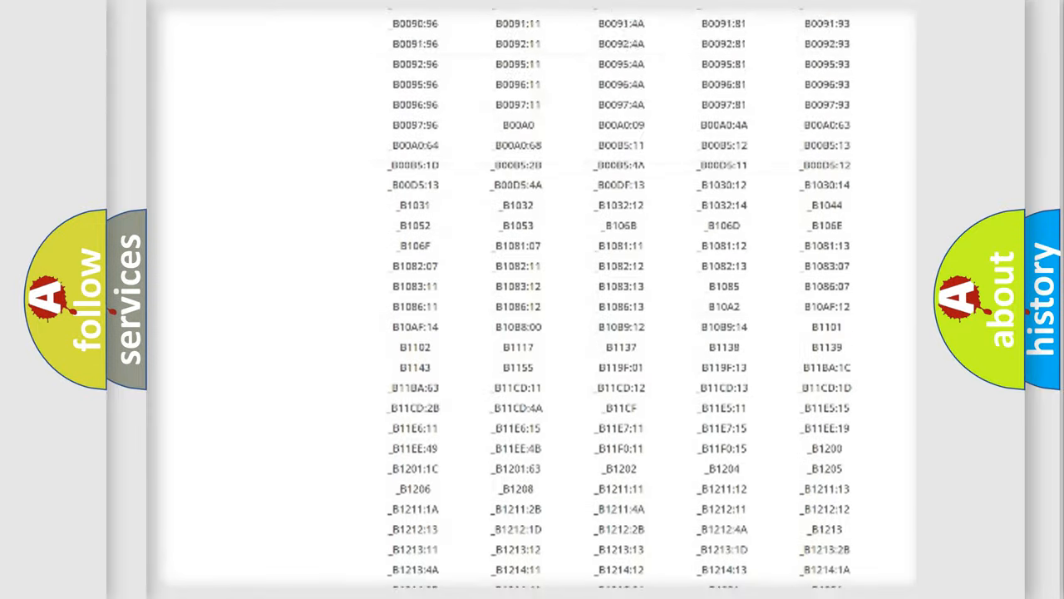
{"action": "scroll", "scroll_direction": "up", "scroll_amount": 3}
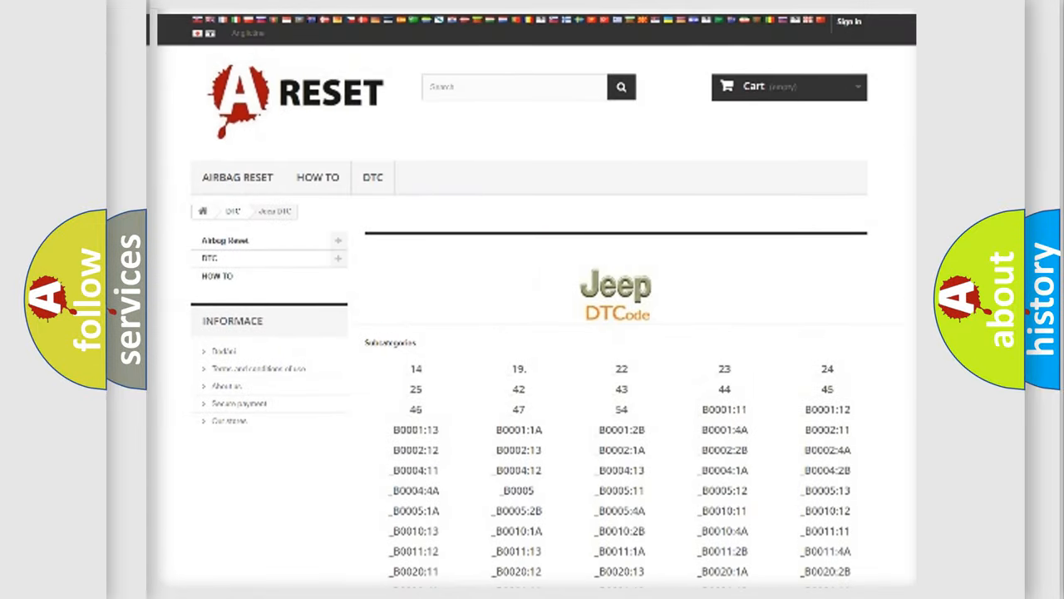